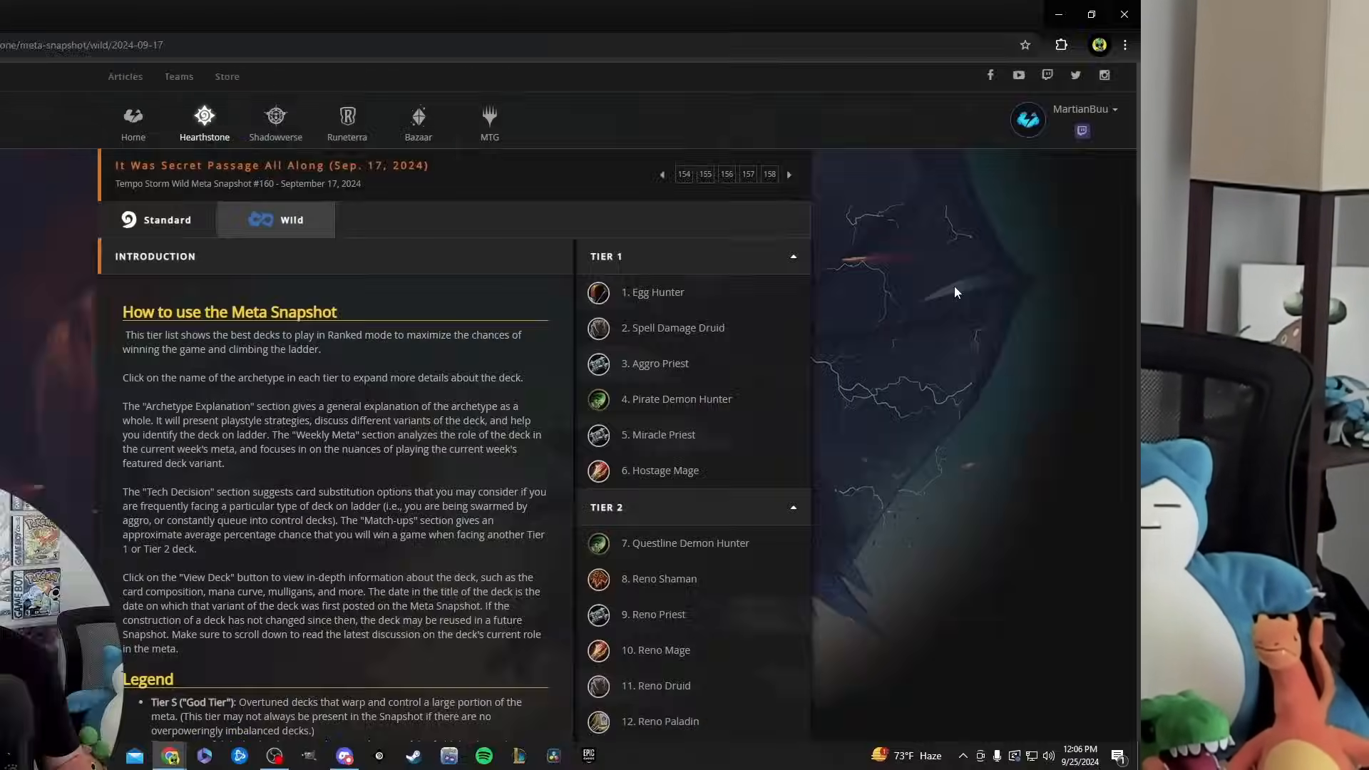
View the Egg Hunter deck page from the Tier 1 list in a new tab.
left_click(1090, 15)
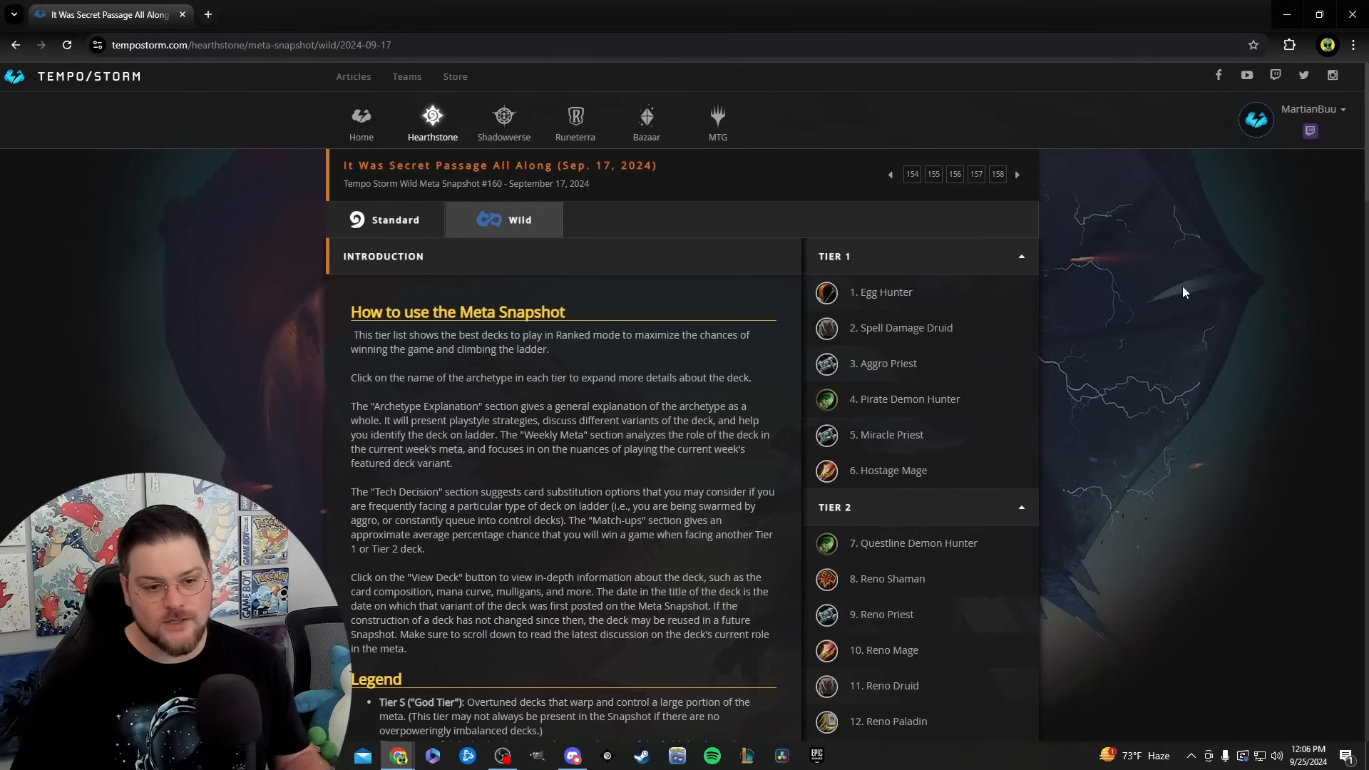
mouse_move(1121, 321)
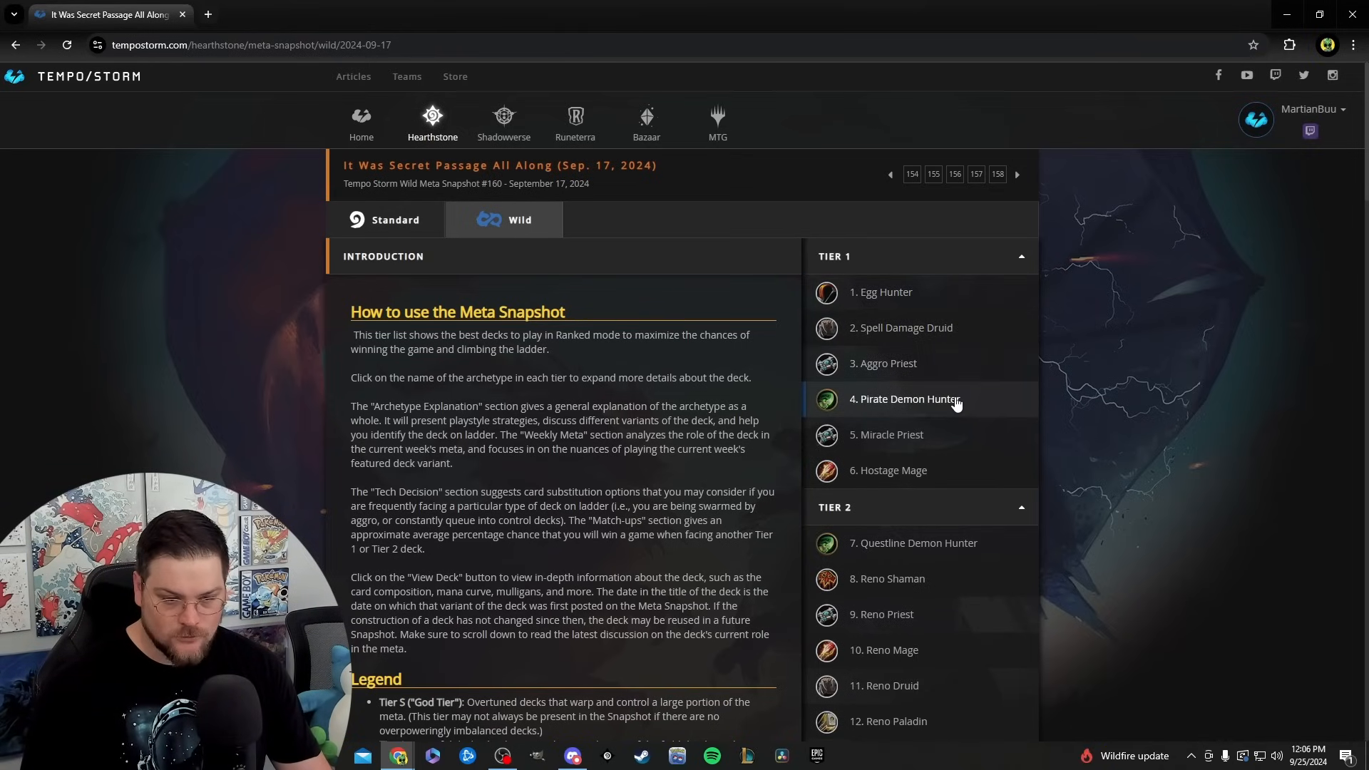
mouse_move(932, 477)
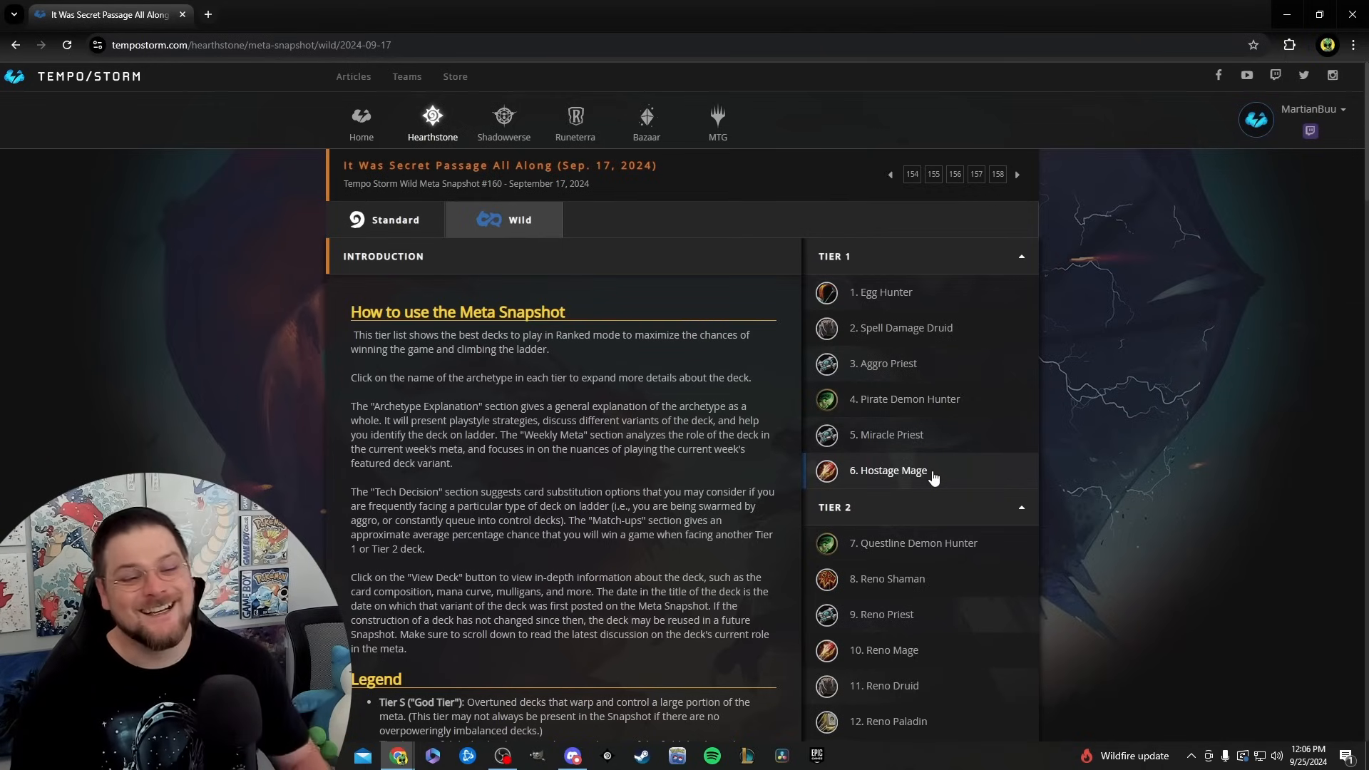
mouse_move(1216, 395)
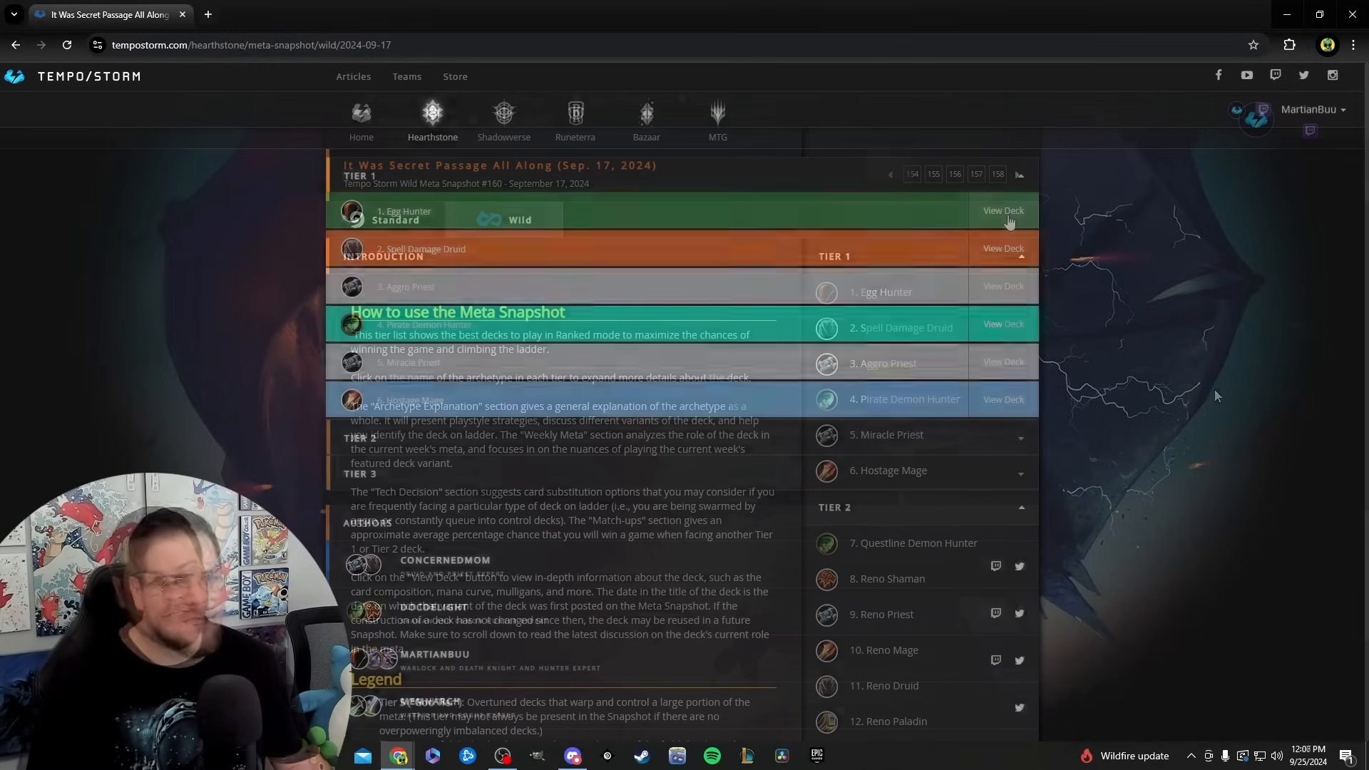
left_click(1002, 211)
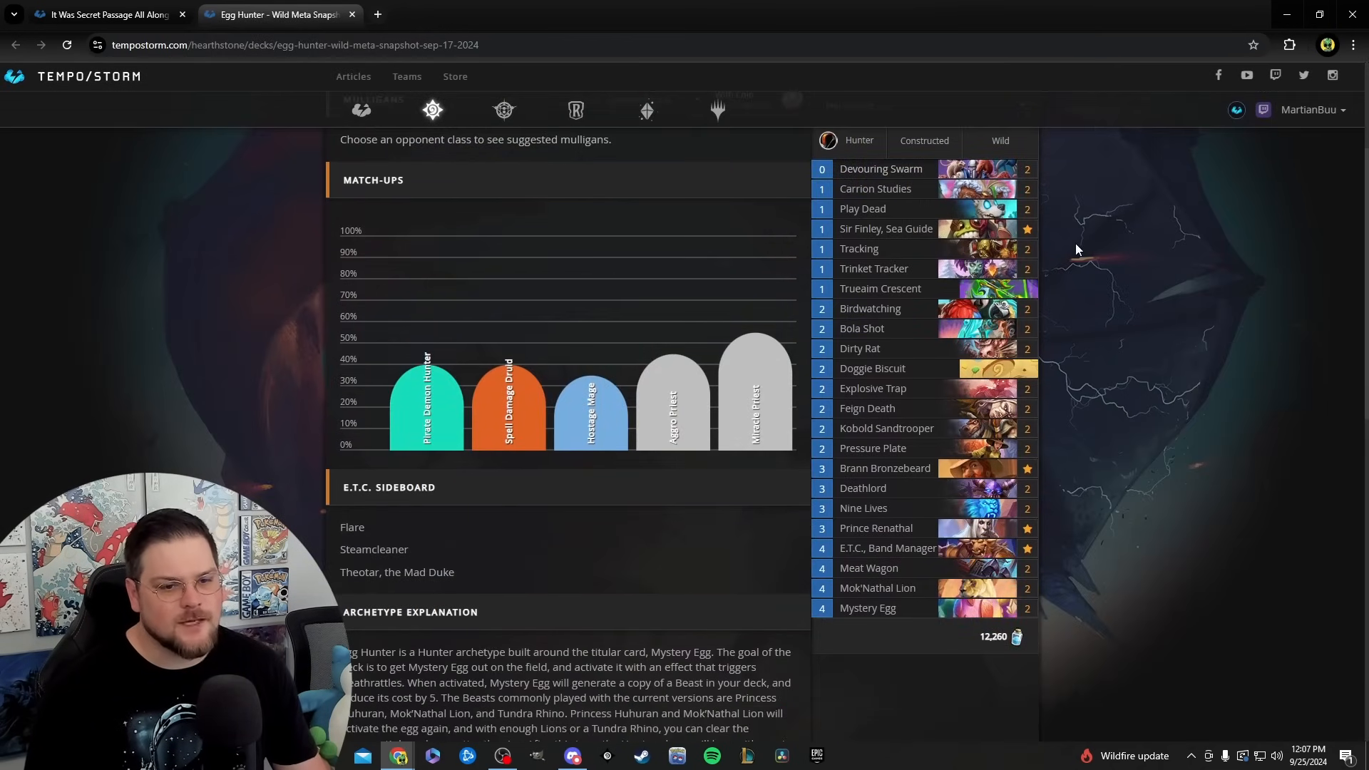
mouse_move(1136, 234)
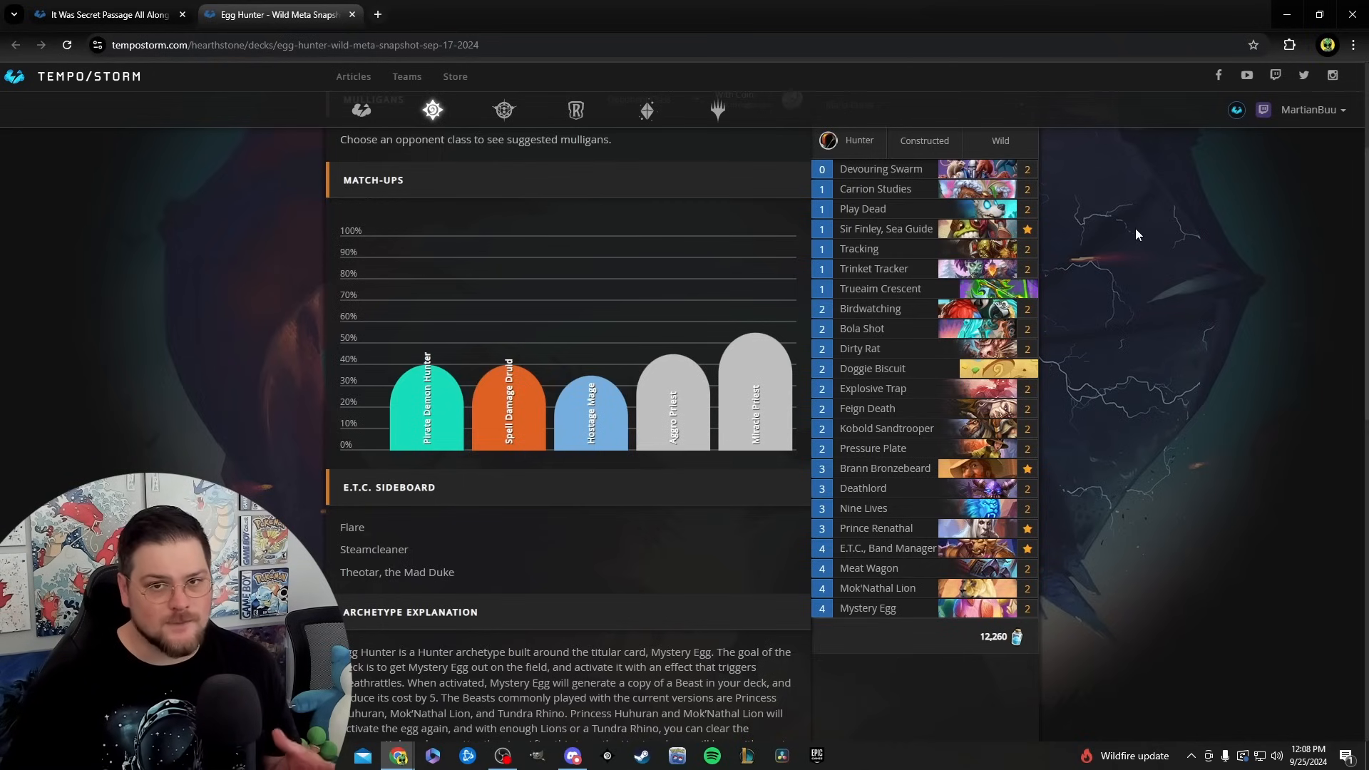
View the Spell Damage Druid deck page and scroll through its contents.
left_click(509, 402)
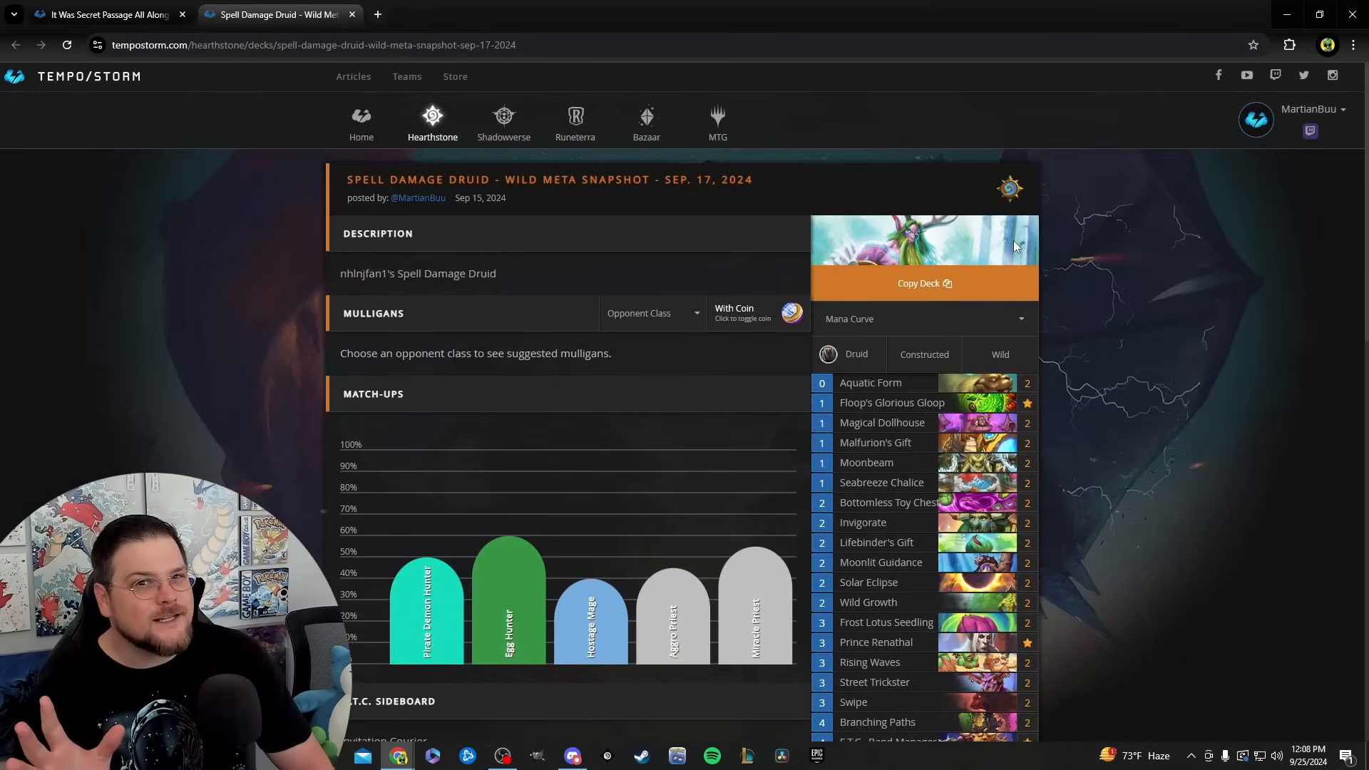
scroll("down", 3)
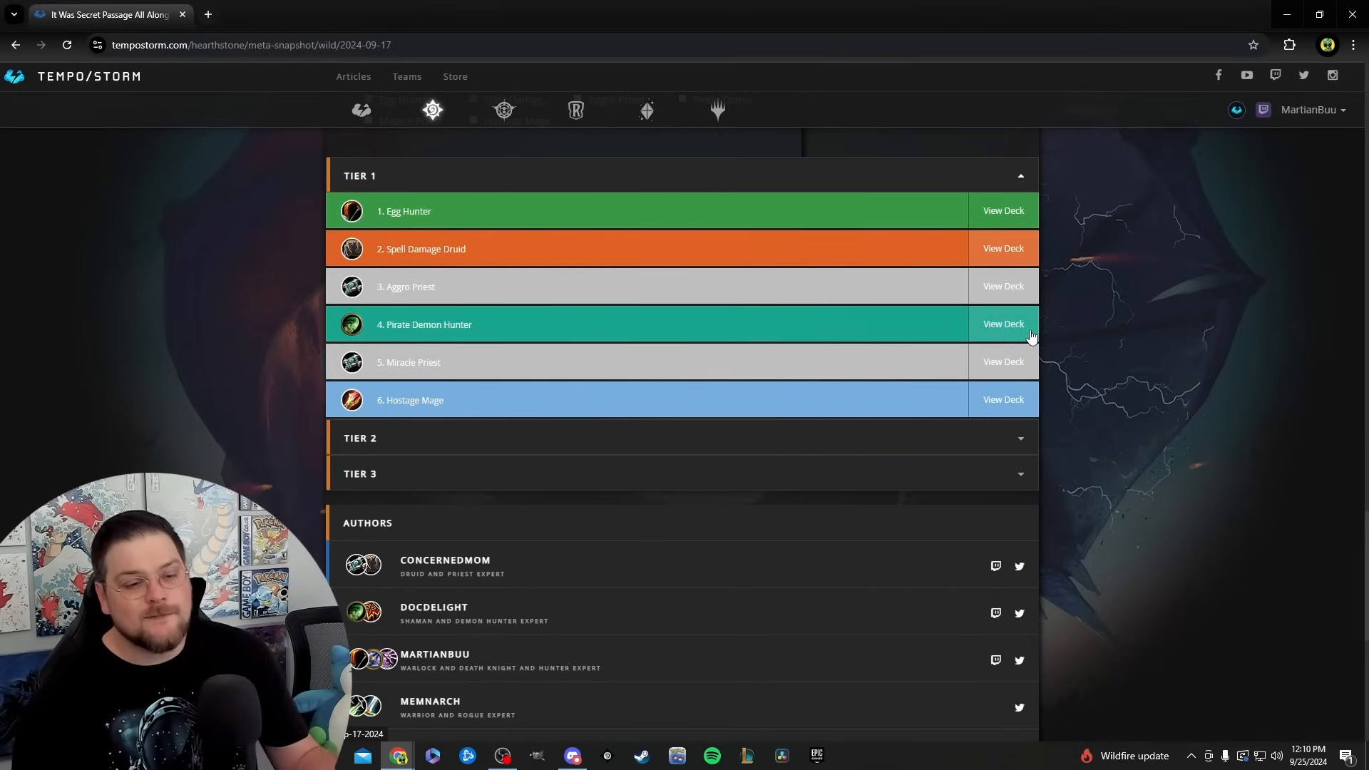
View the Pirate Demon Hunter deck page and scroll through it.
left_click(1002, 324)
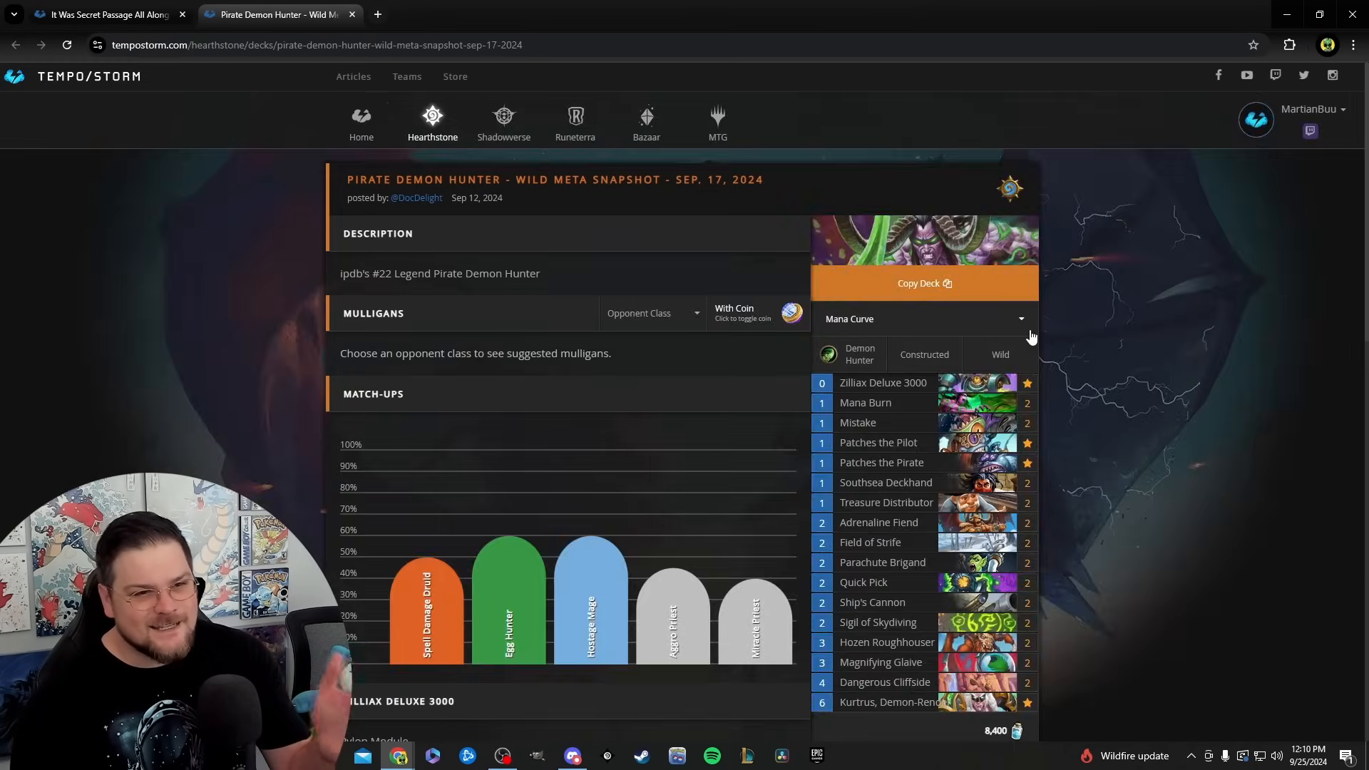
scroll("down", 3)
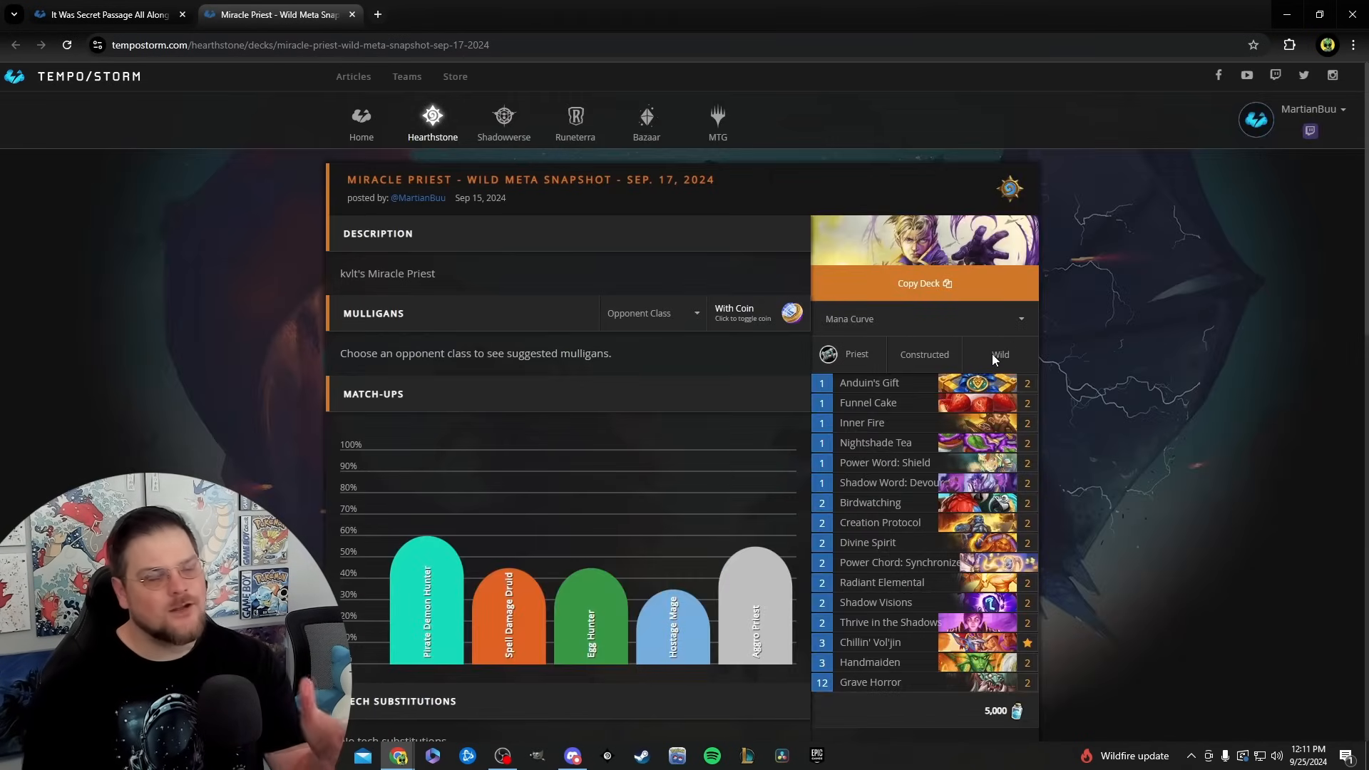
Scroll the Miracle Priest deck page to its mulligans, match-ups and decklist.
scroll("down", 3)
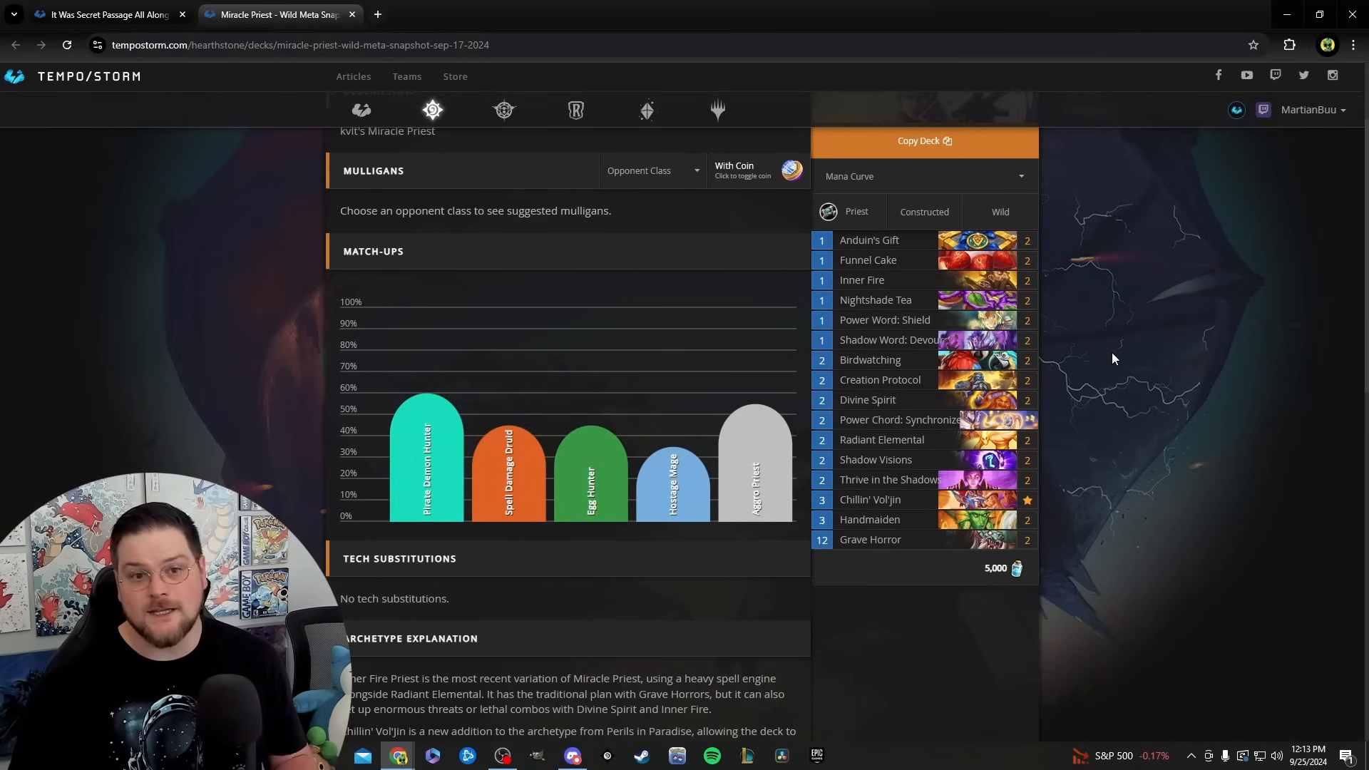
Review the Hostage Mage deck page's match-ups, E.T.C. sideboard and decklist.
left_click(671, 462)
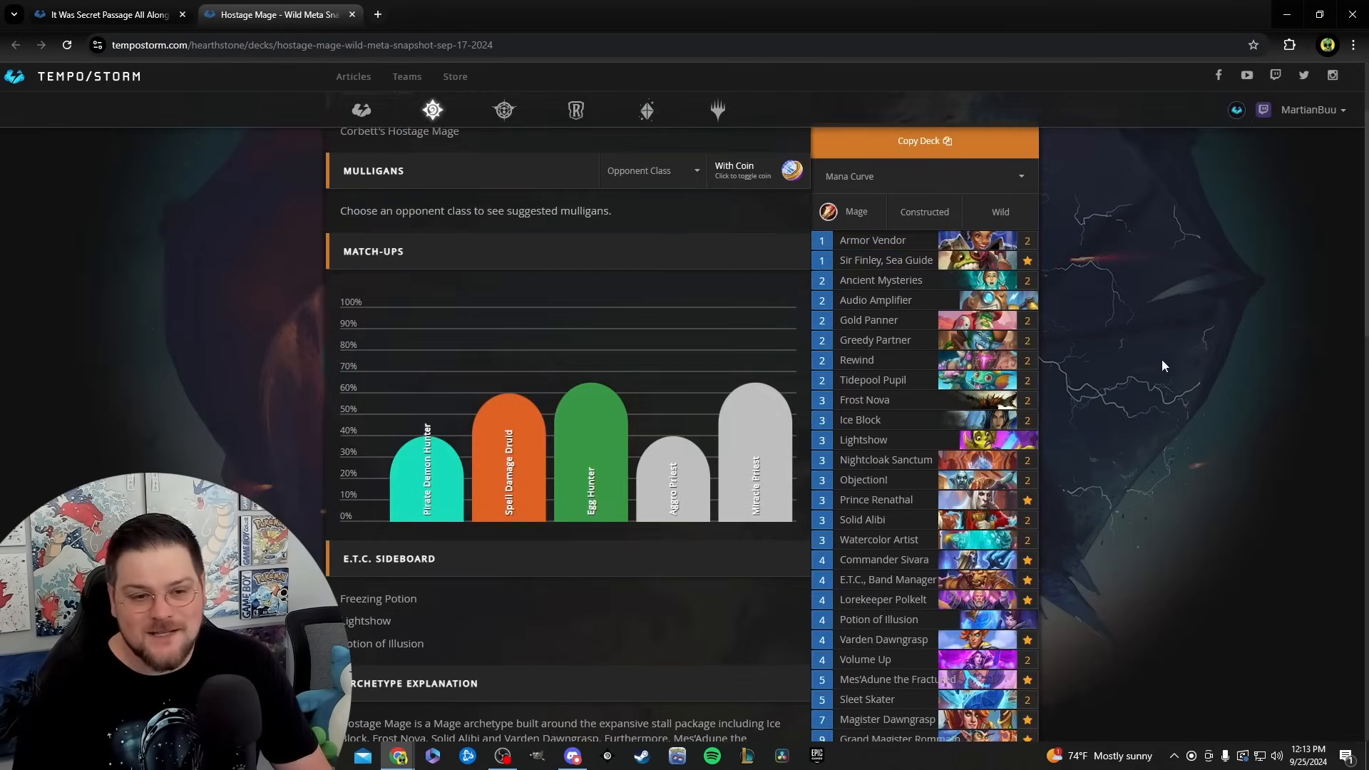
scroll("down", 3)
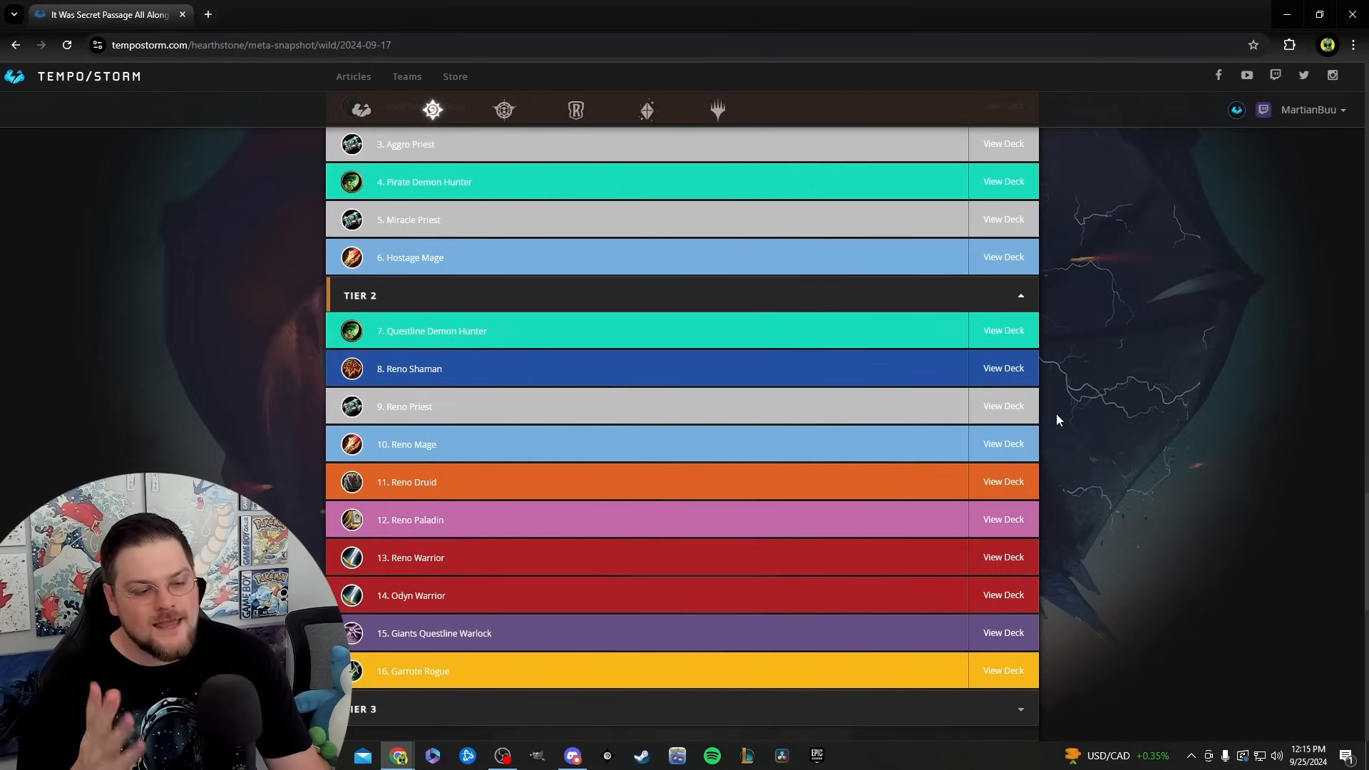
mouse_move(1214, 399)
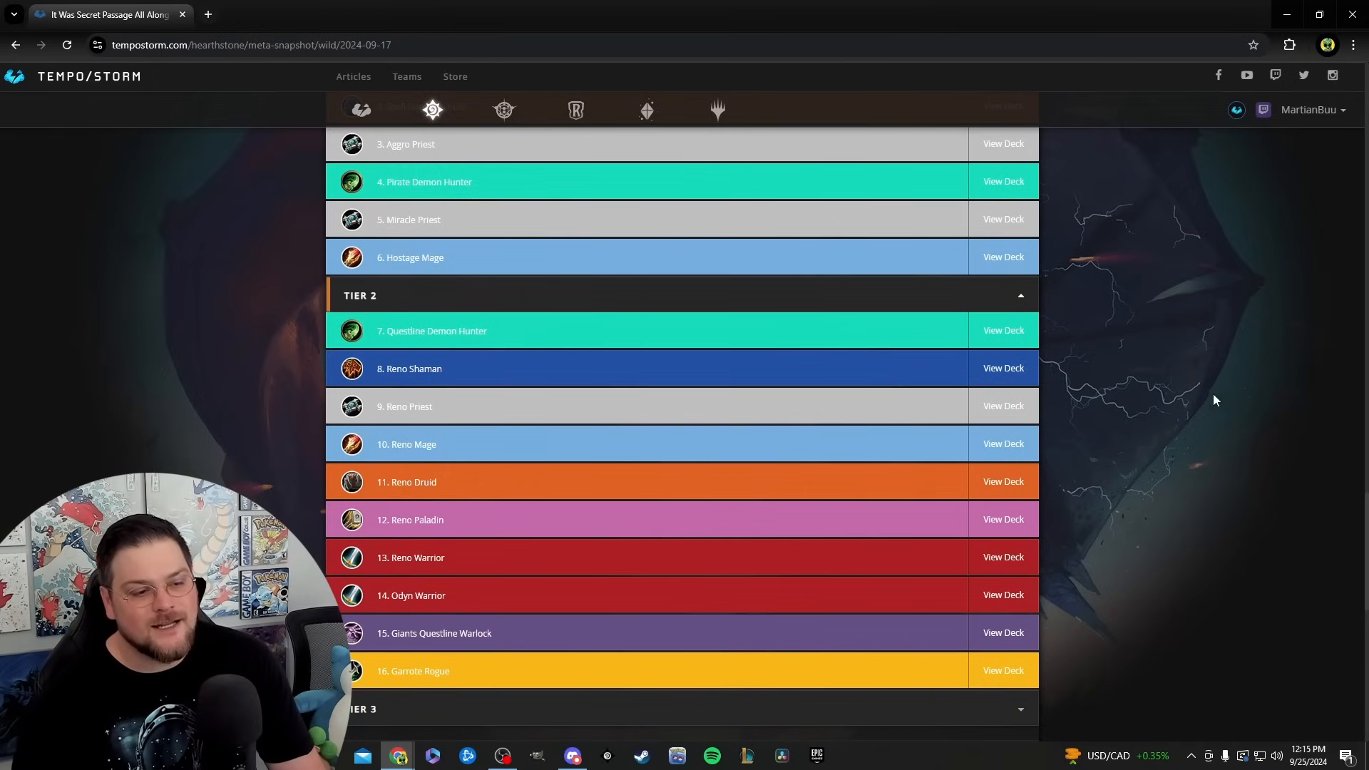
mouse_move(489, 485)
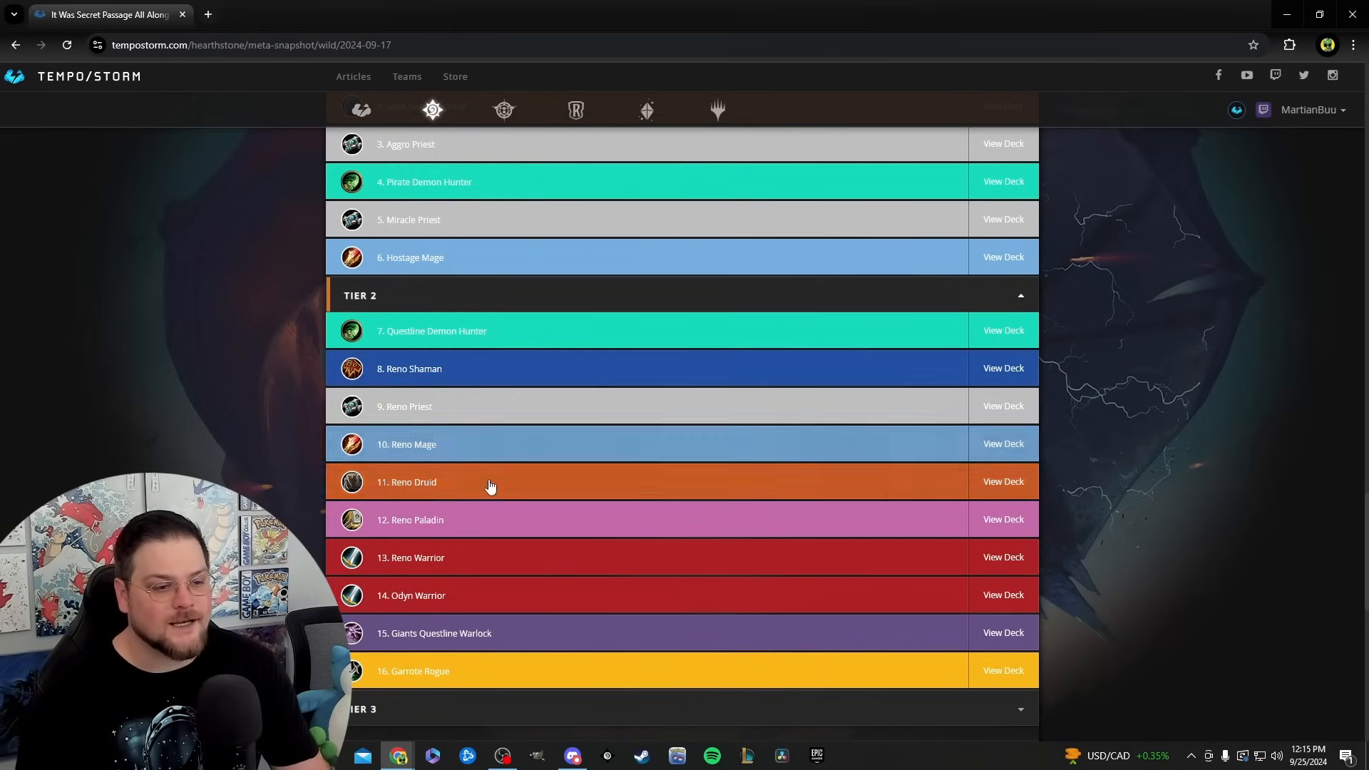
mouse_move(505, 382)
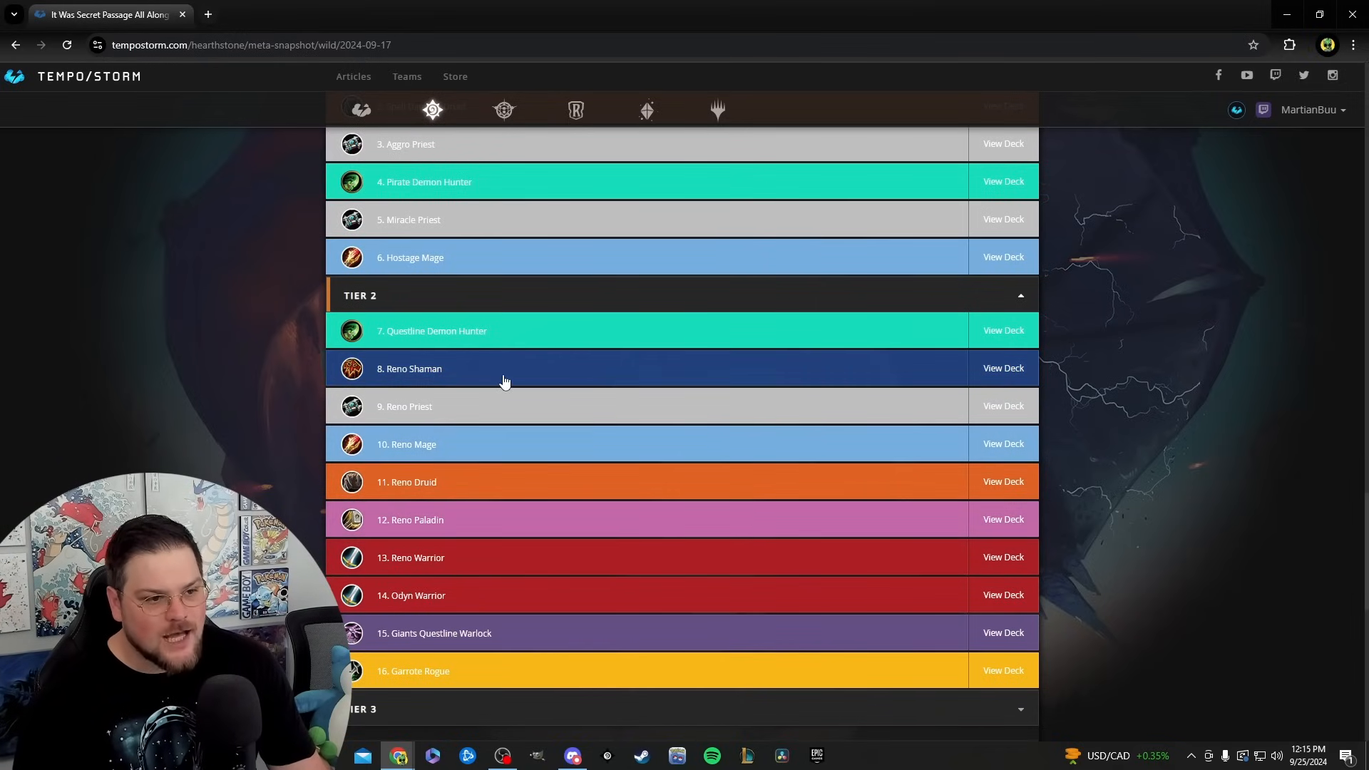
mouse_move(461, 485)
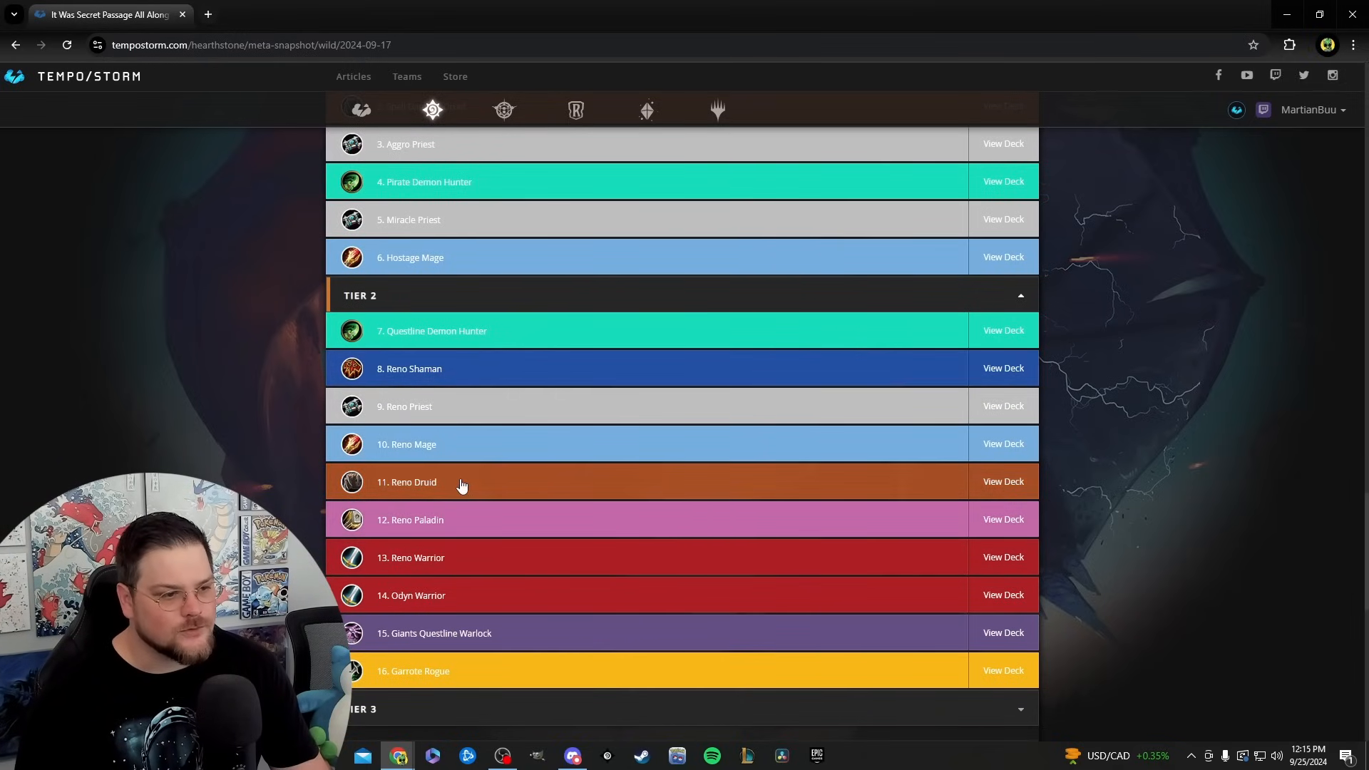
mouse_move(1144, 340)
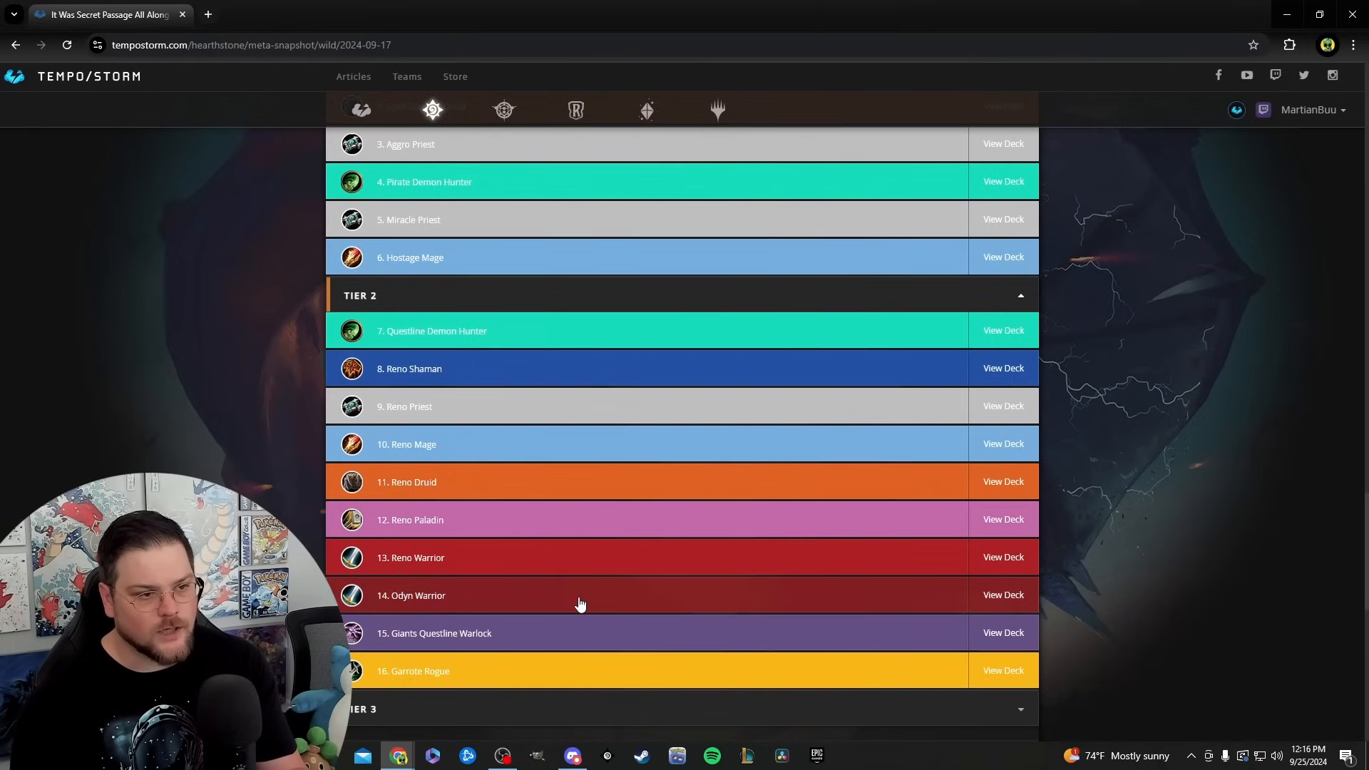
mouse_move(532, 334)
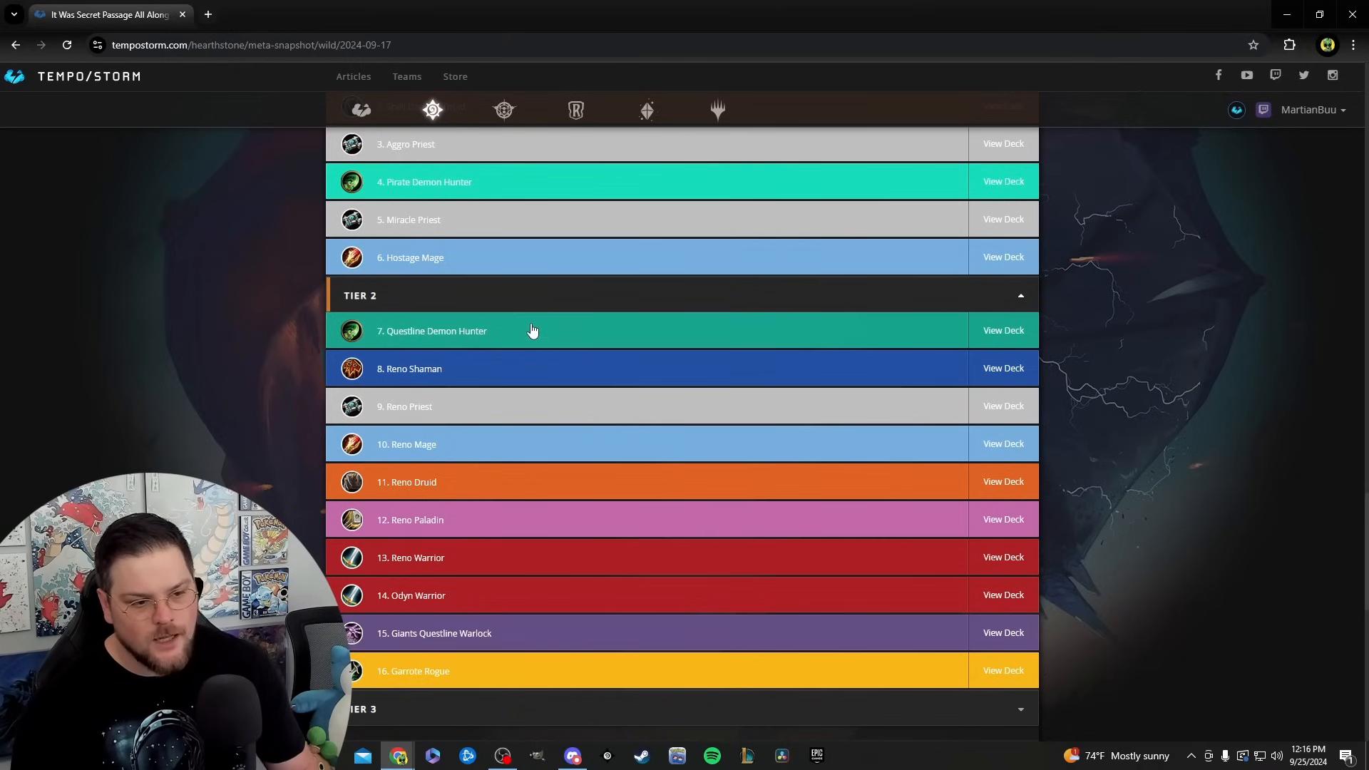
mouse_move(569, 679)
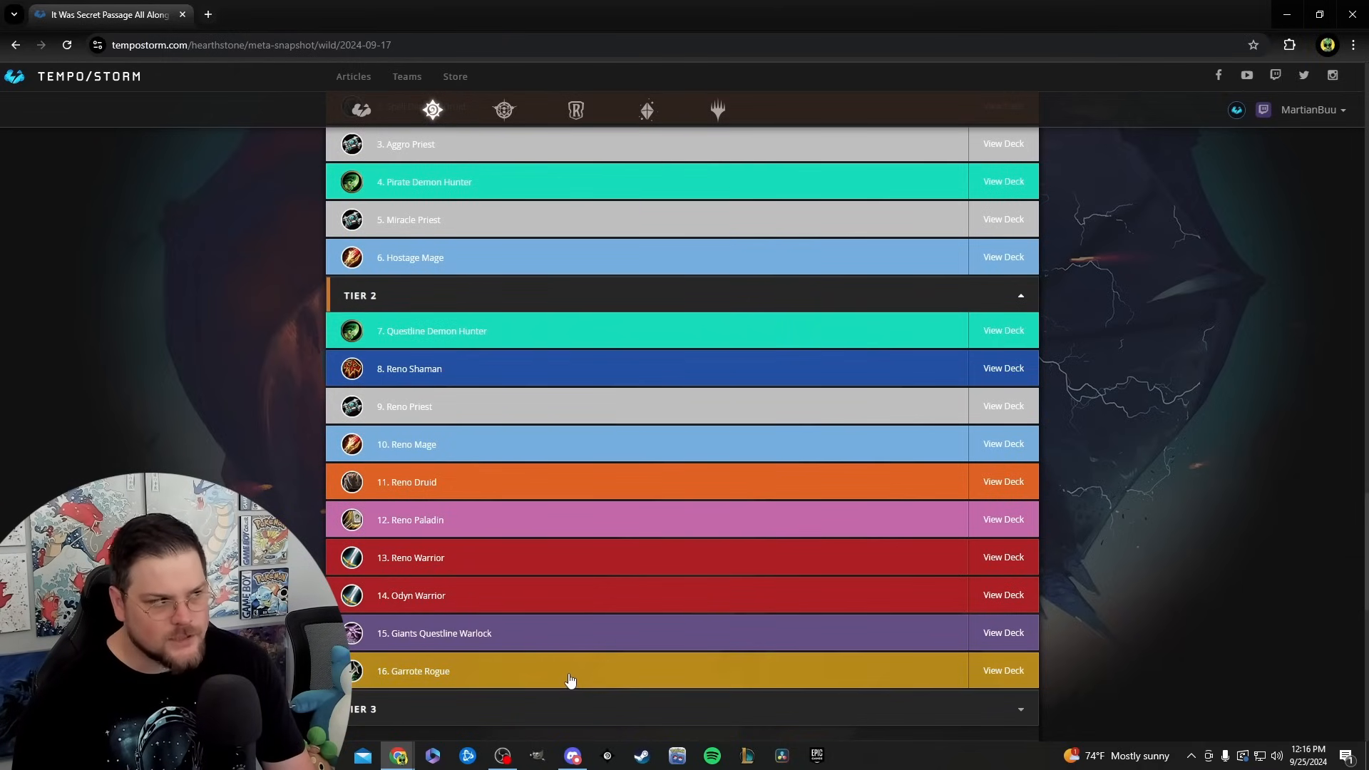